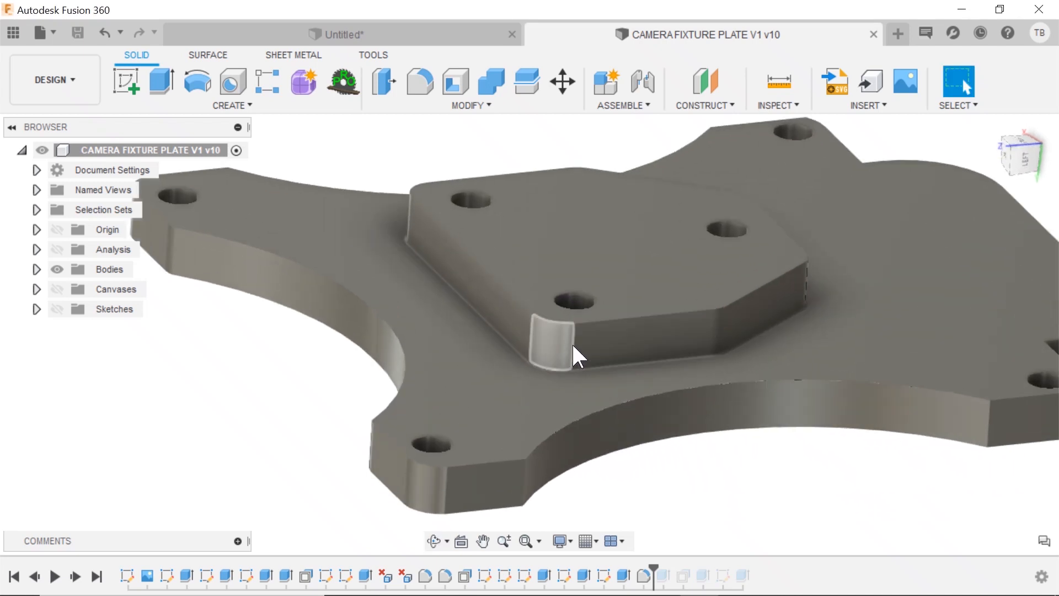
- Clear the prior selection and restrict picking to faces only via Selection Priority
drag(577, 356, 697, 324)
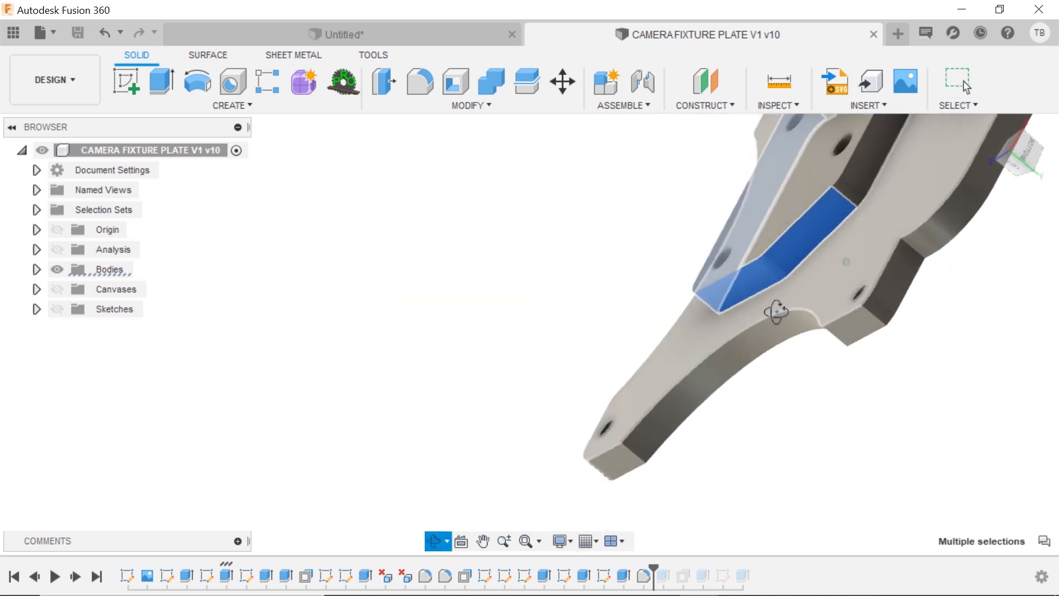
drag(777, 311, 855, 192)
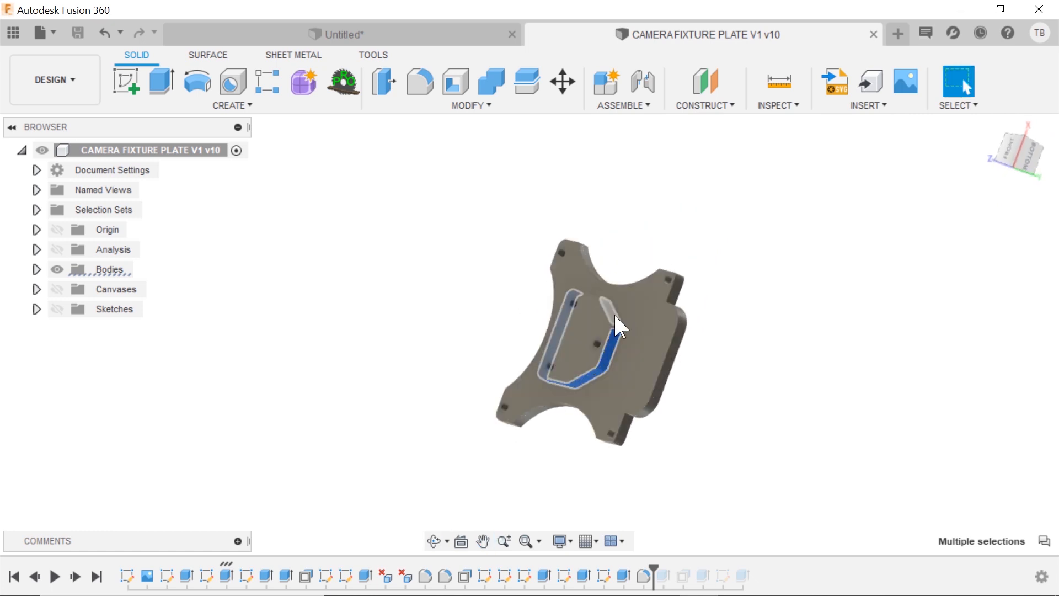
click(802, 360)
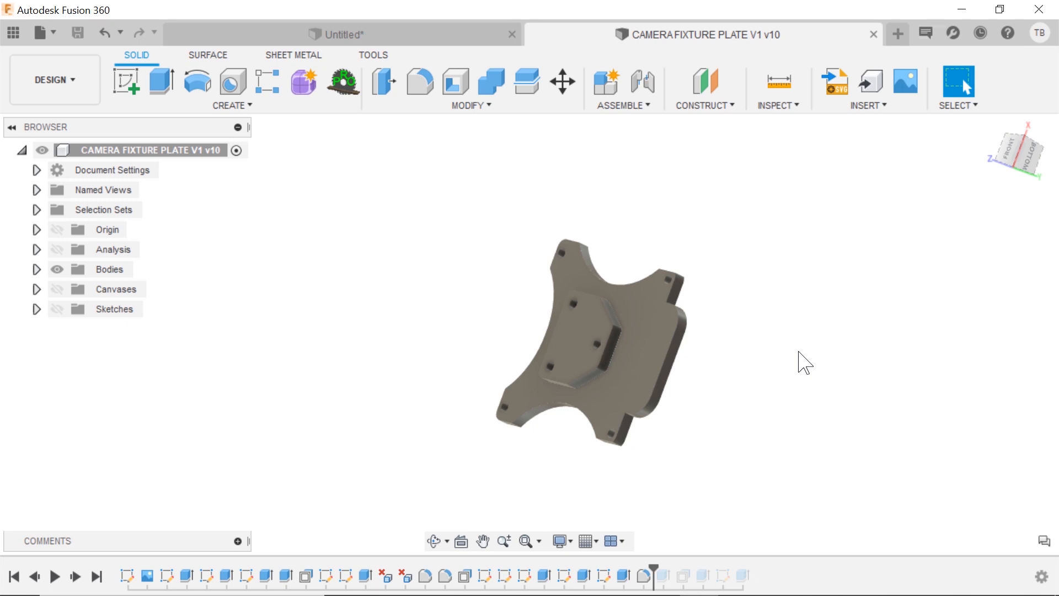
click(956, 104)
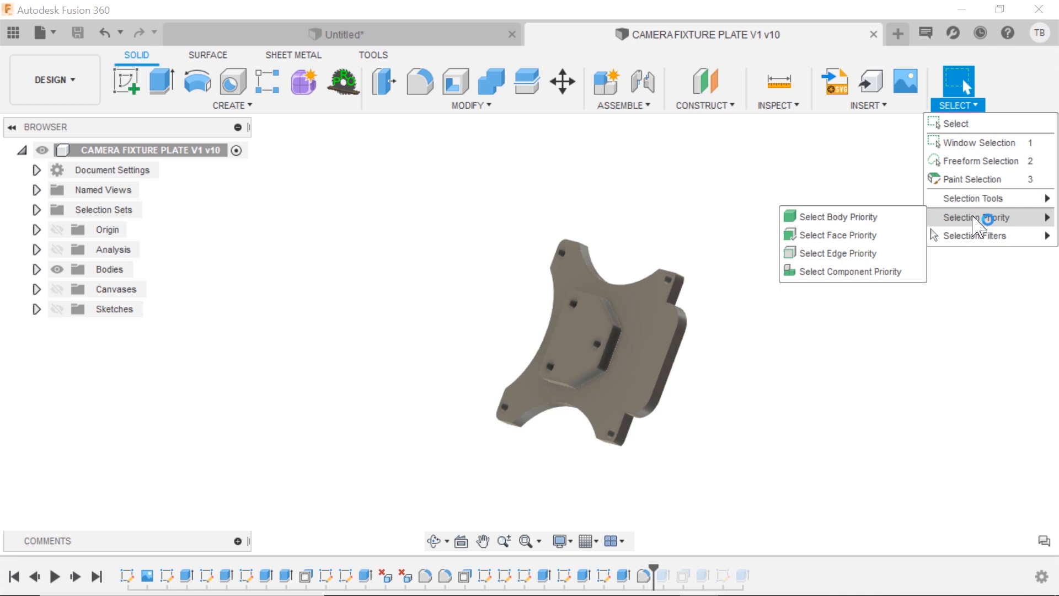
mouse_move(839, 234)
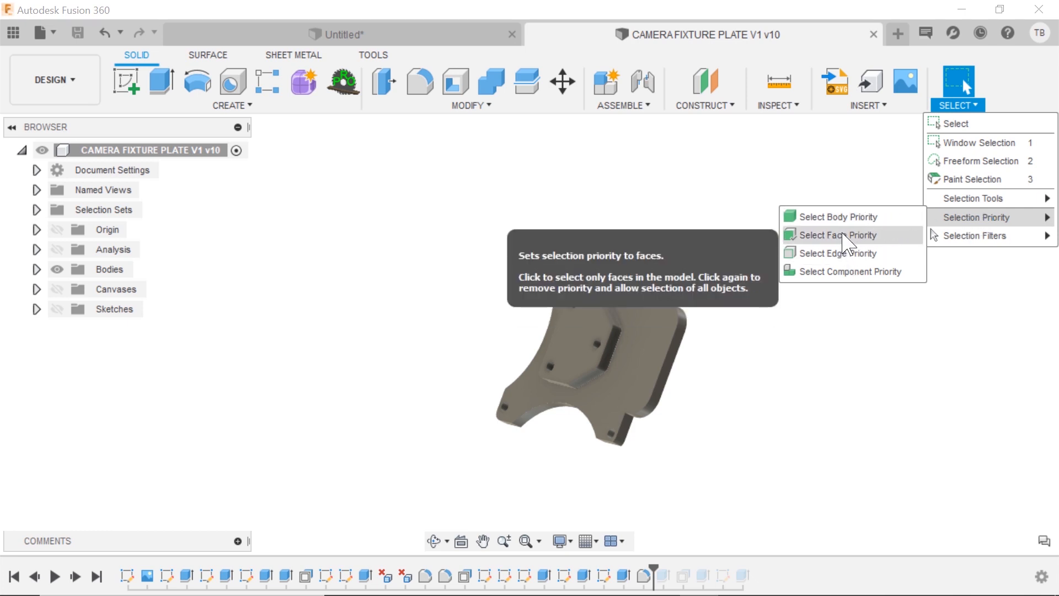
click(838, 233)
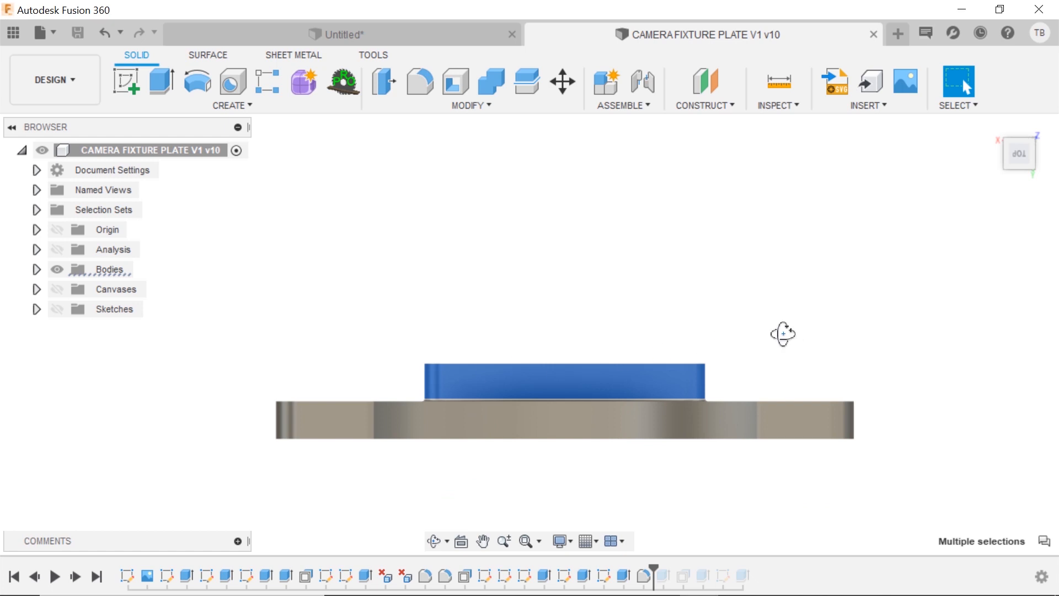
- Press-pull the selected boss side faces outward by 7.00 mm and confirm
drag(783, 333, 452, 446)
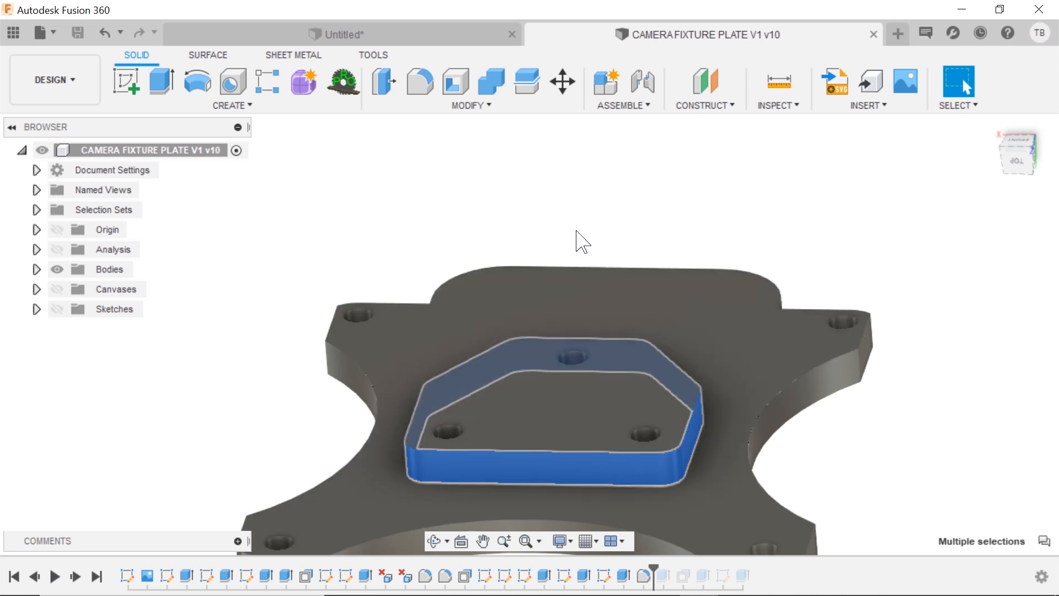
key(q)
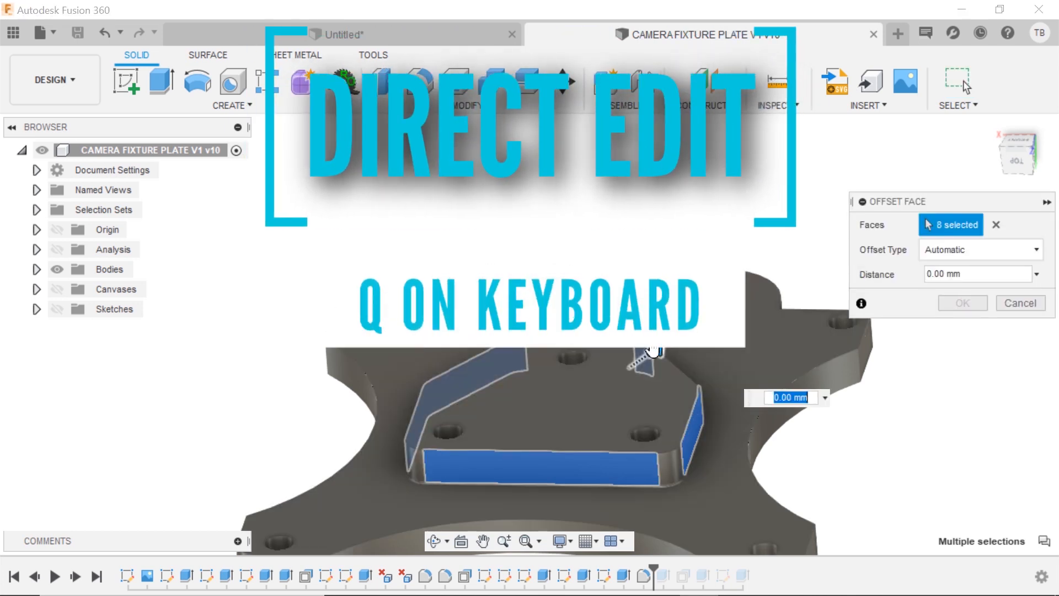
text(7.00)
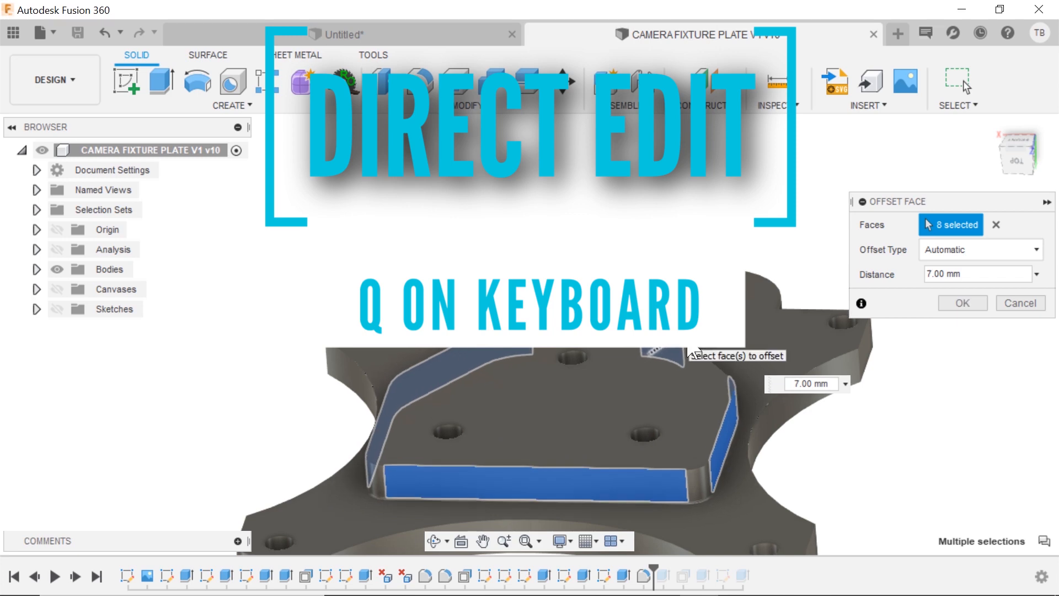
click(962, 302)
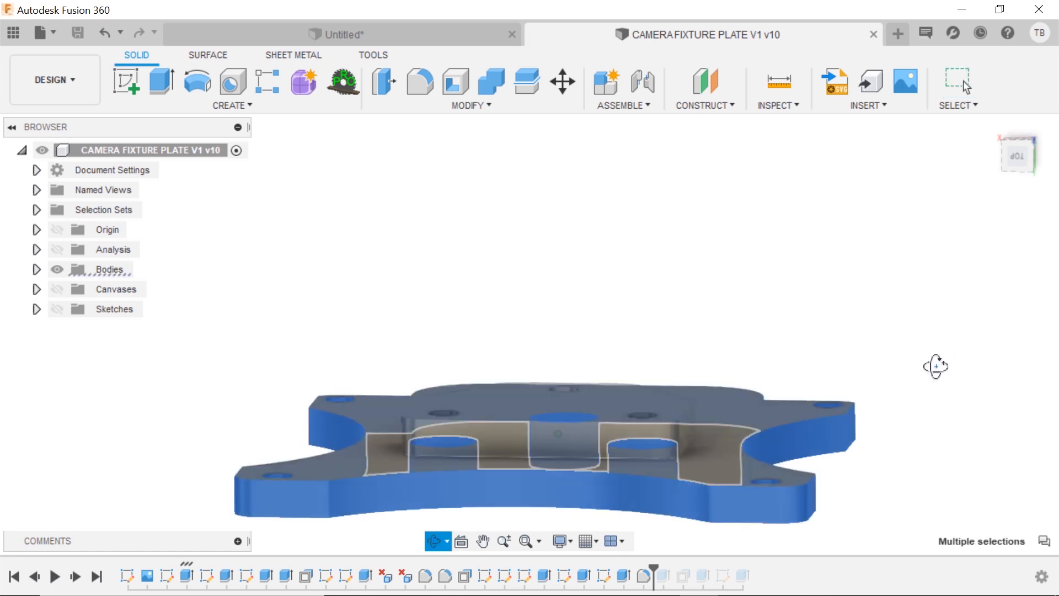
- Orbit under the plate to inspect the selected outer side faces and hole bores
drag(936, 366, 601, 487)
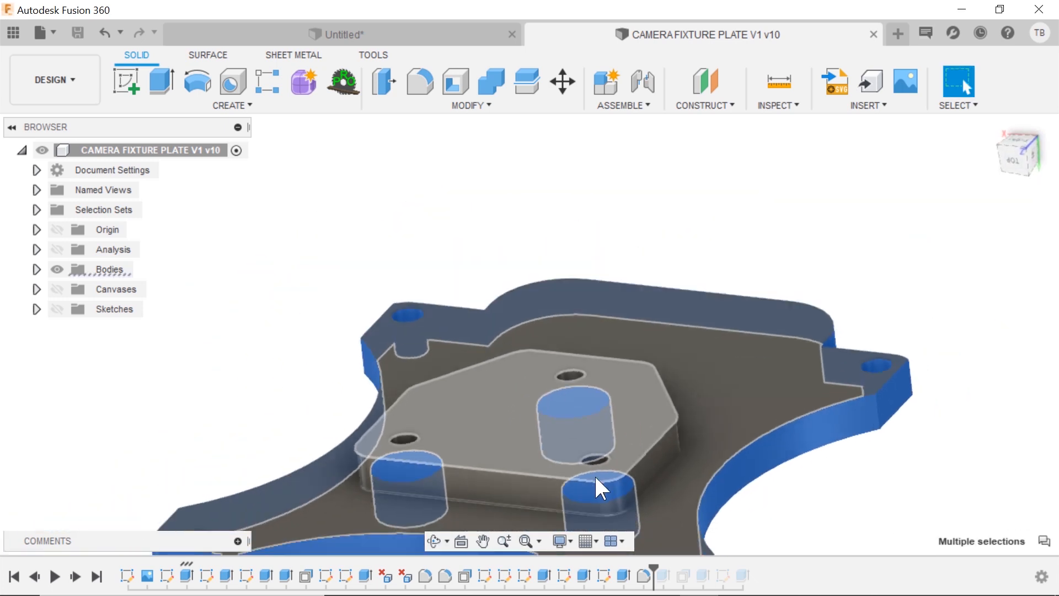
drag(601, 487, 375, 456)
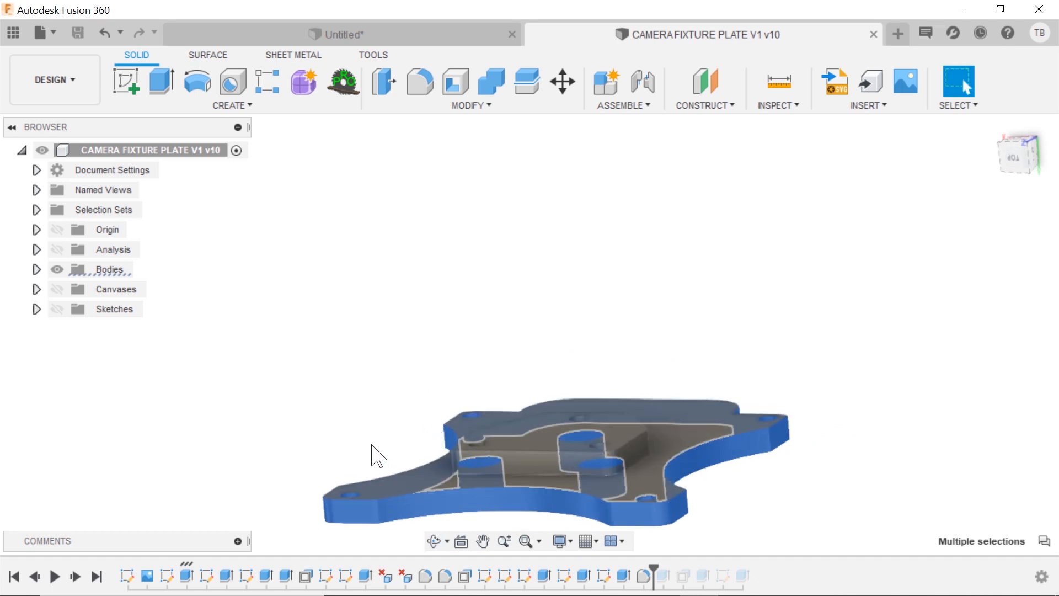
drag(376, 453, 682, 508)
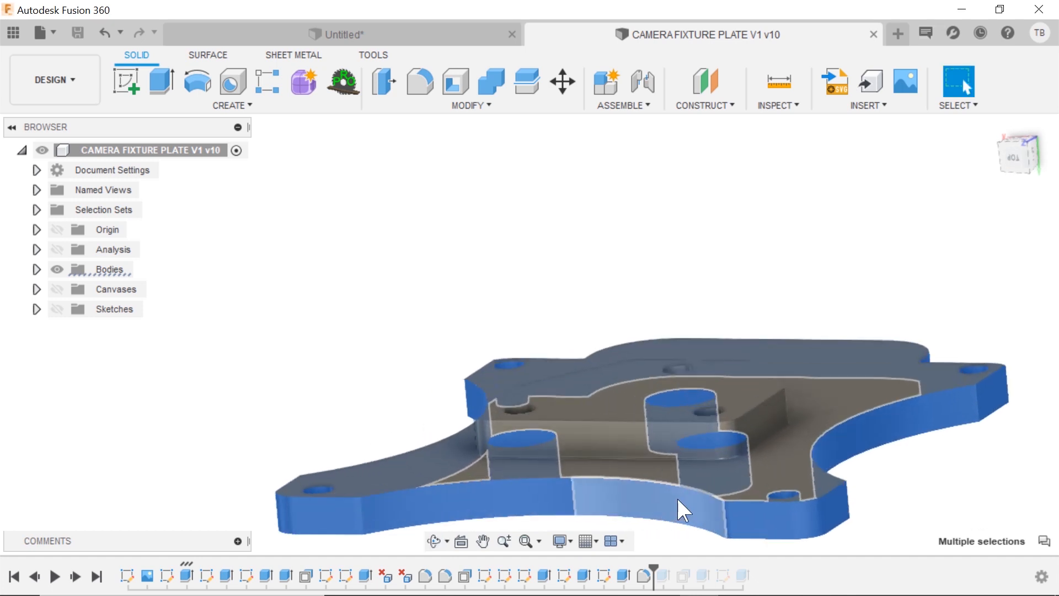
drag(682, 510, 722, 470)
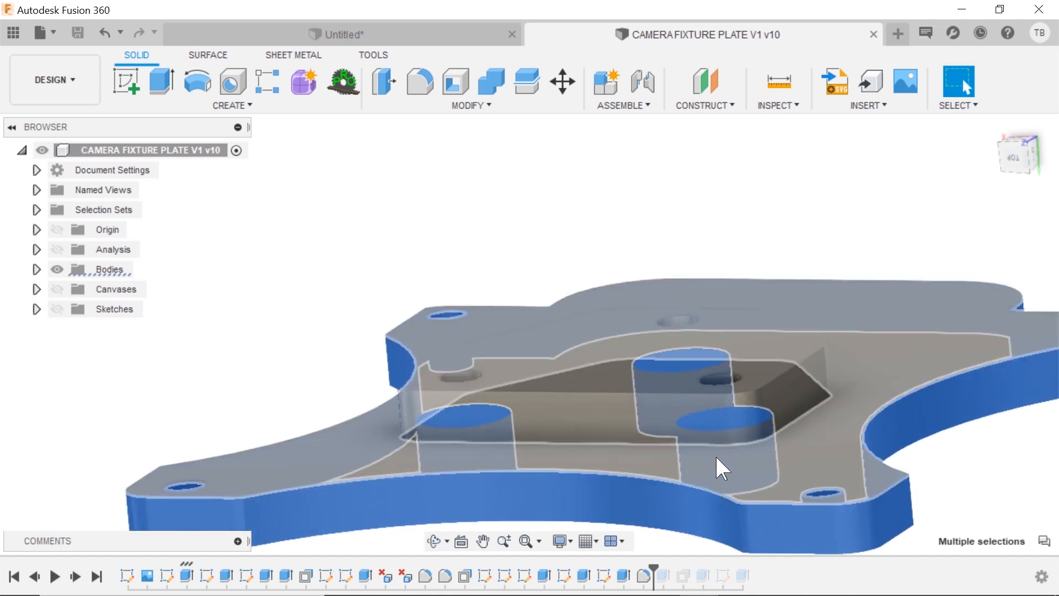